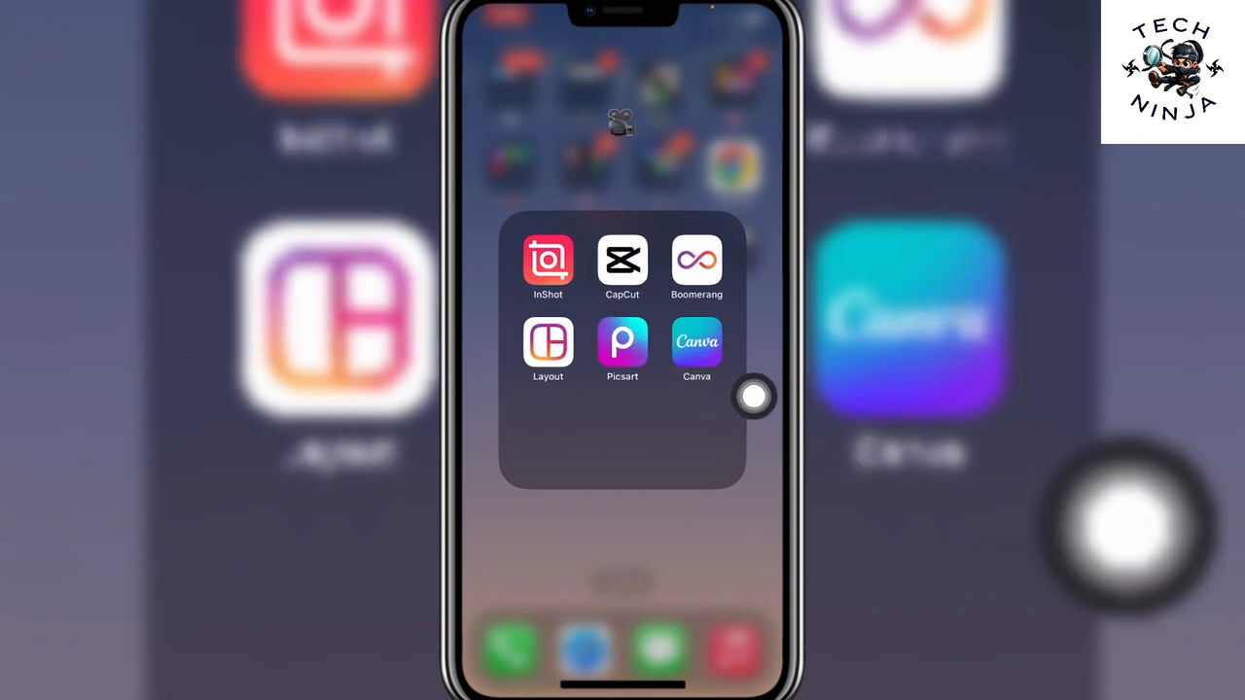
- Launch CapCut from the video apps folder to load the screen-recording project
{"action": "left_click", "coordinate": [622, 262]}
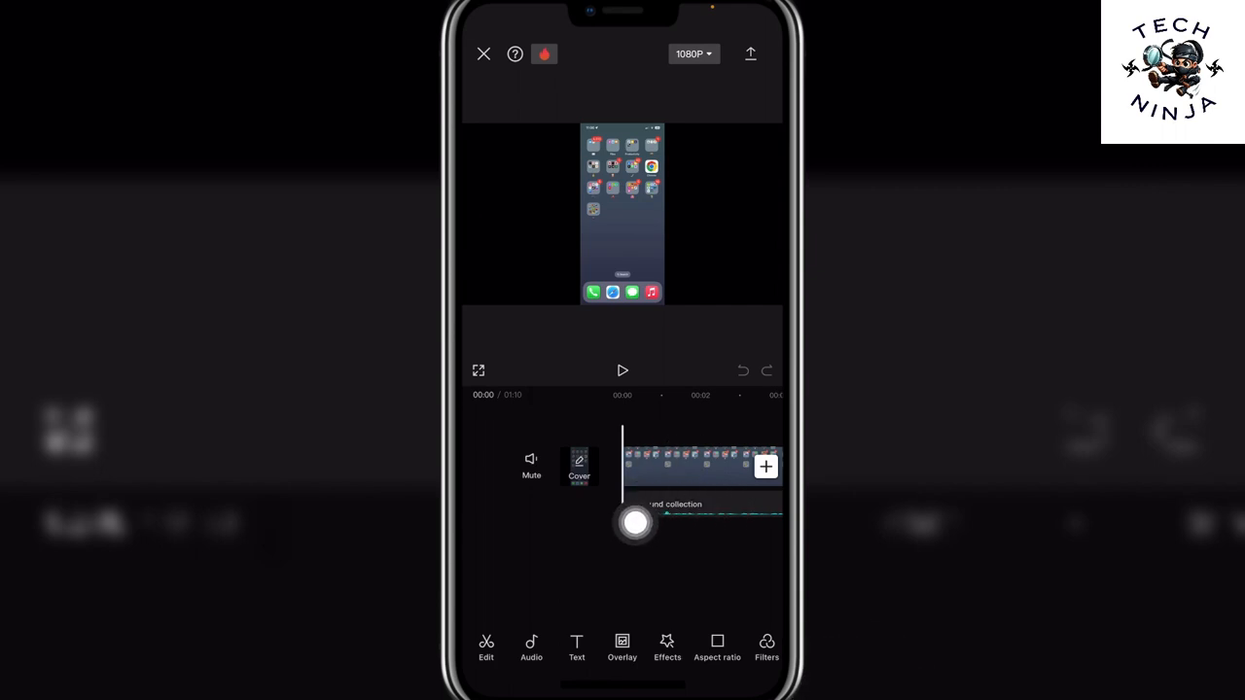
- Select the extracted audio clip on the timeline and bring up its Audio effects panel
{"action": "left_click_drag", "start_coordinate": [633, 521], "coordinate": [754, 545]}
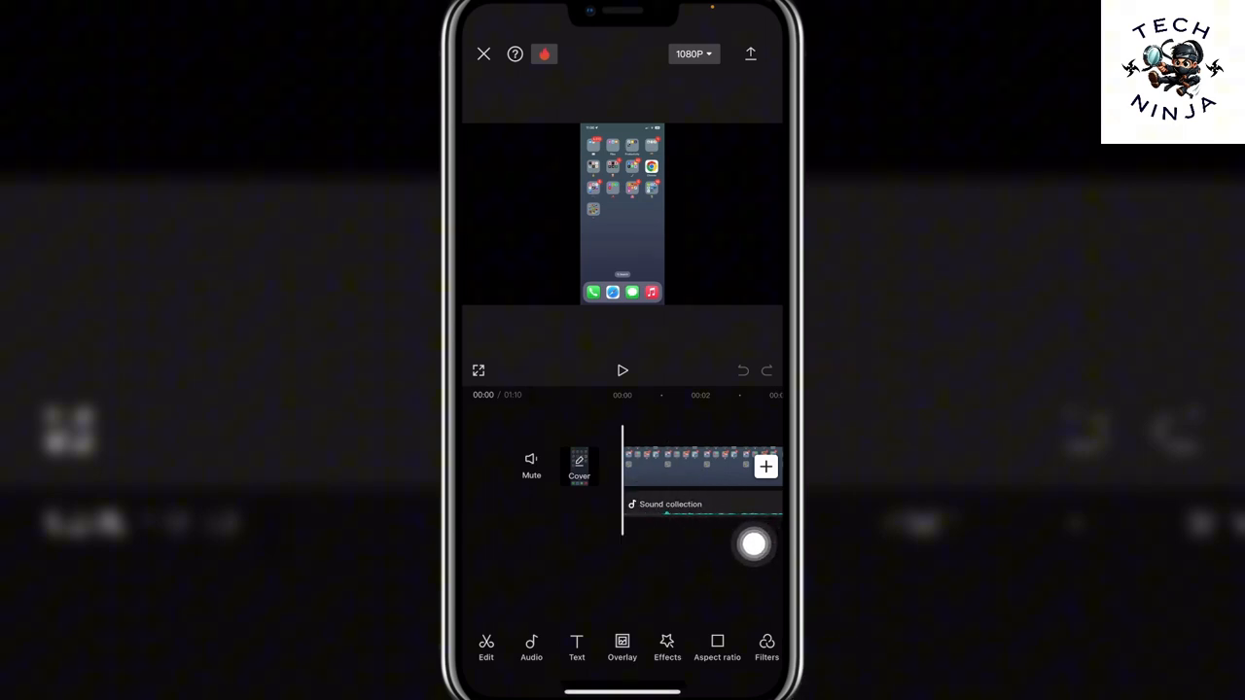
{"action": "left_click", "coordinate": [531, 650]}
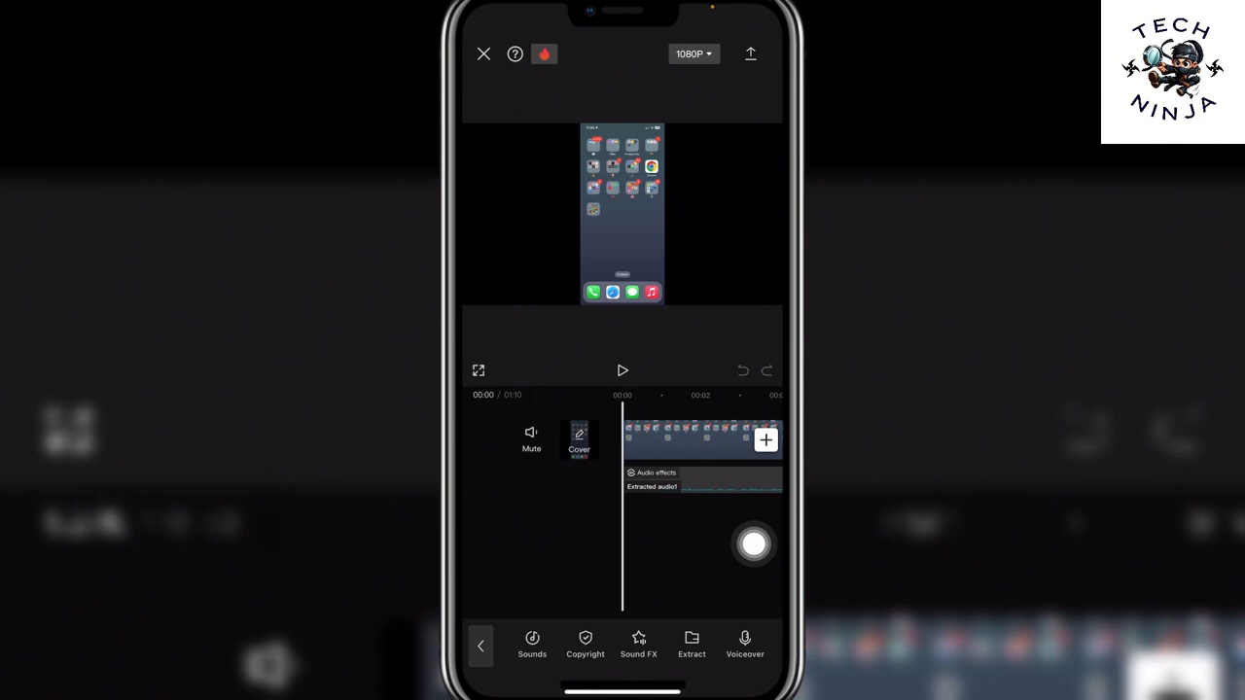
{"action": "left_click", "coordinate": [696, 482]}
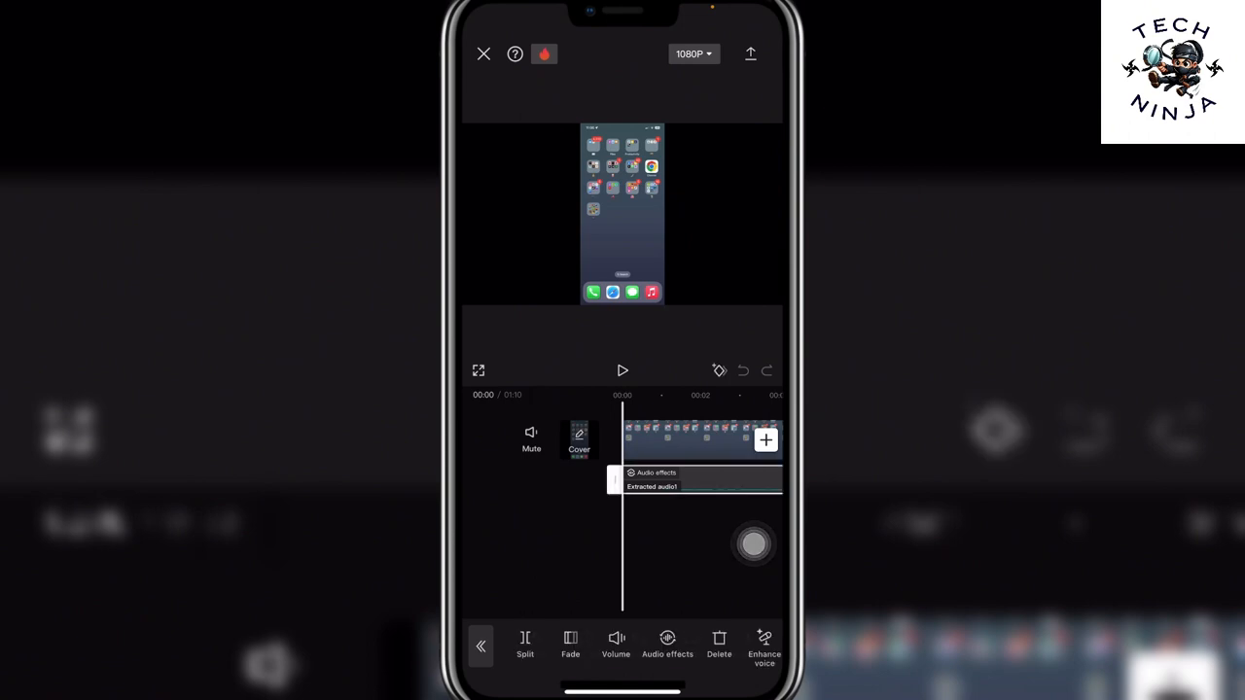
{"action": "left_click", "coordinate": [667, 646]}
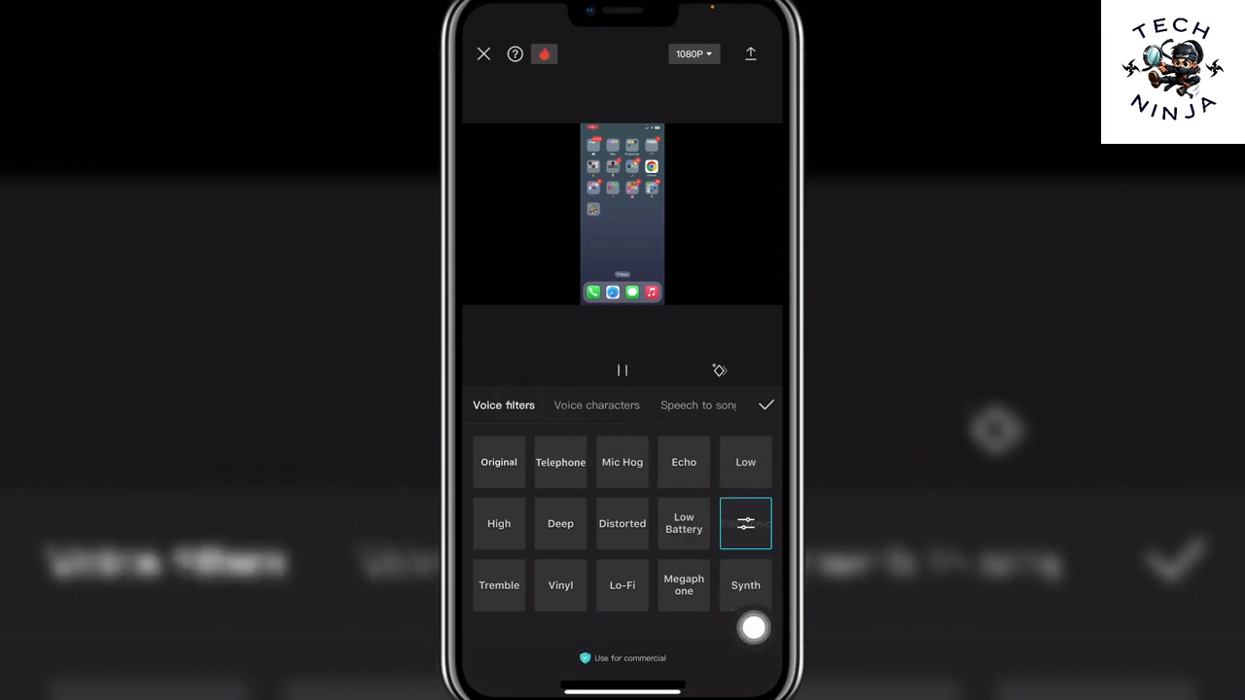
- Apply the Electronic voice filter to the clip and confirm with the checkmark
{"action": "left_click", "coordinate": [623, 369]}
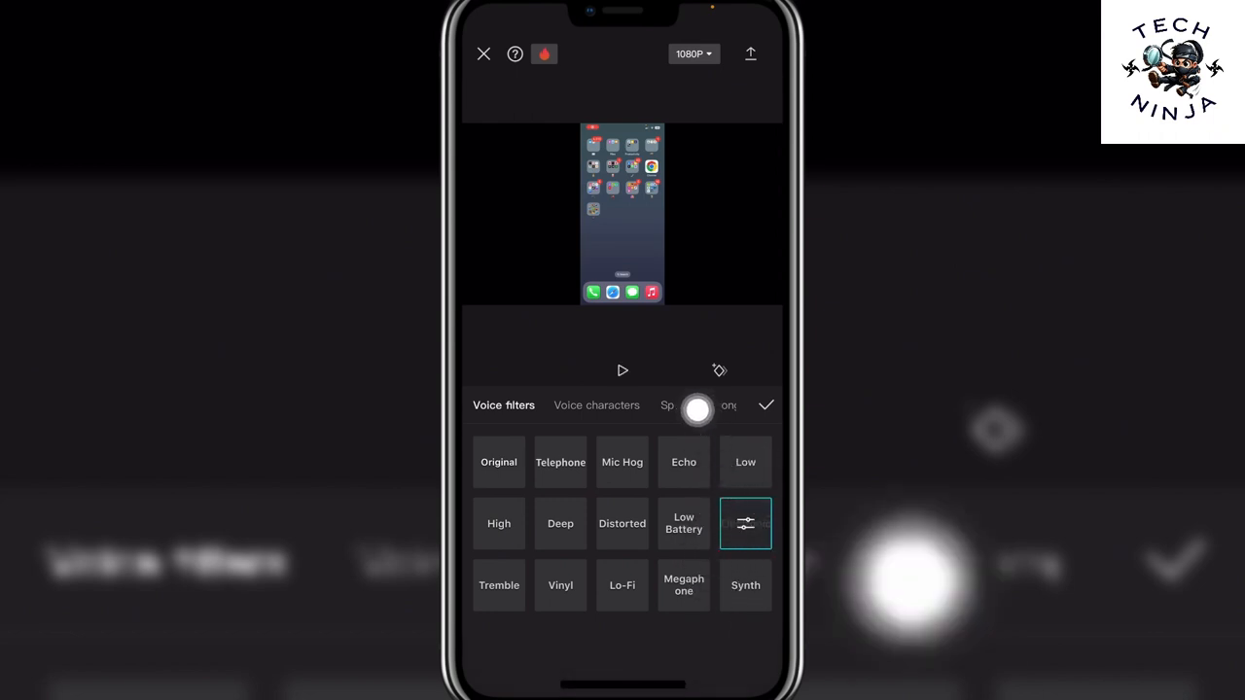
{"action": "left_click", "coordinate": [766, 406]}
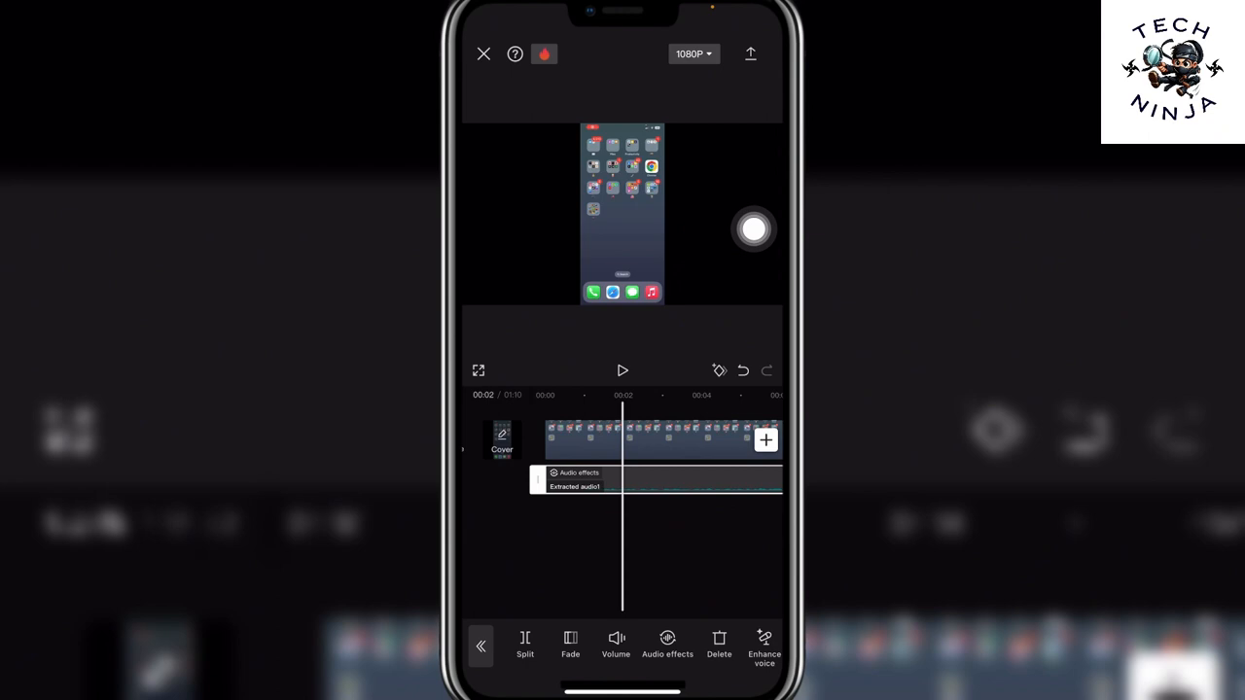